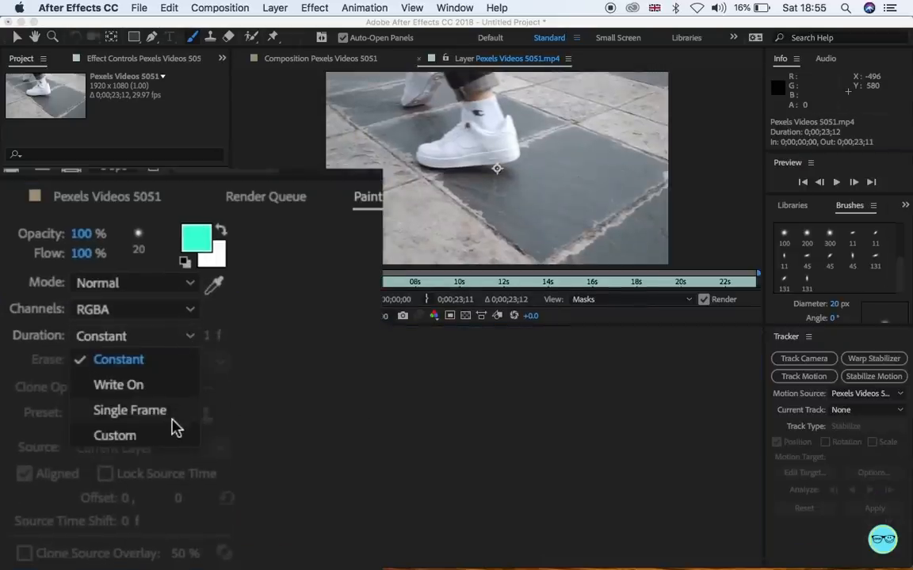
Set paint Duration to Single Frame and look for the Brushes panel under Window
click(130, 409)
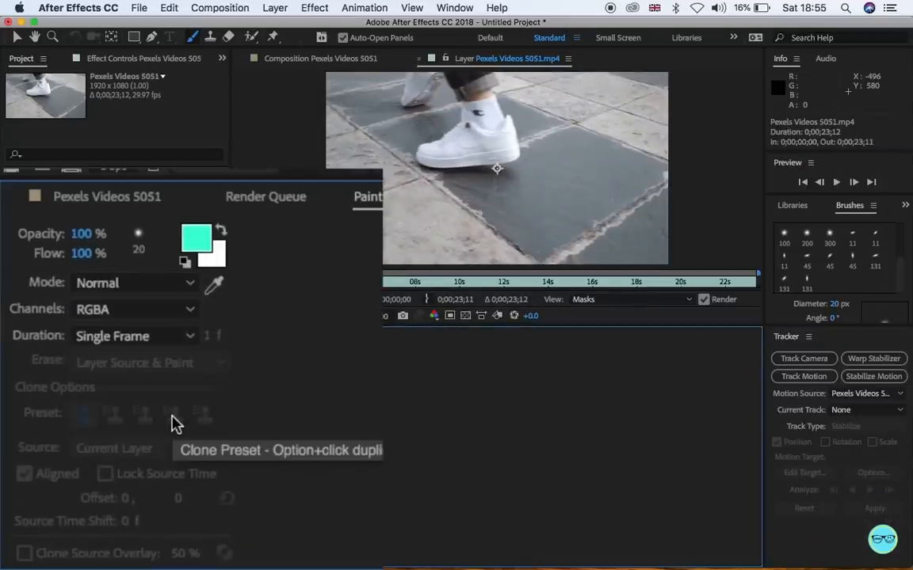
click(469, 6)
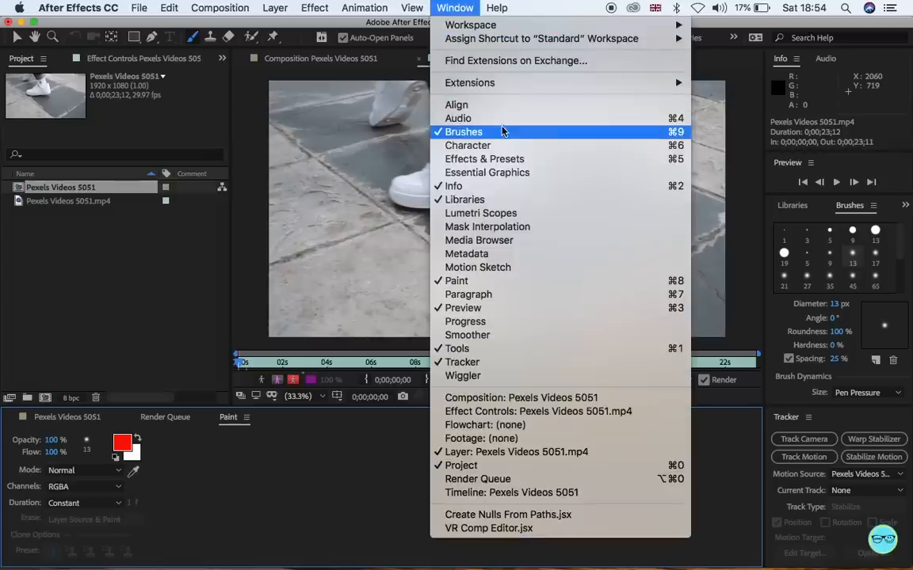
mouse_move(778, 317)
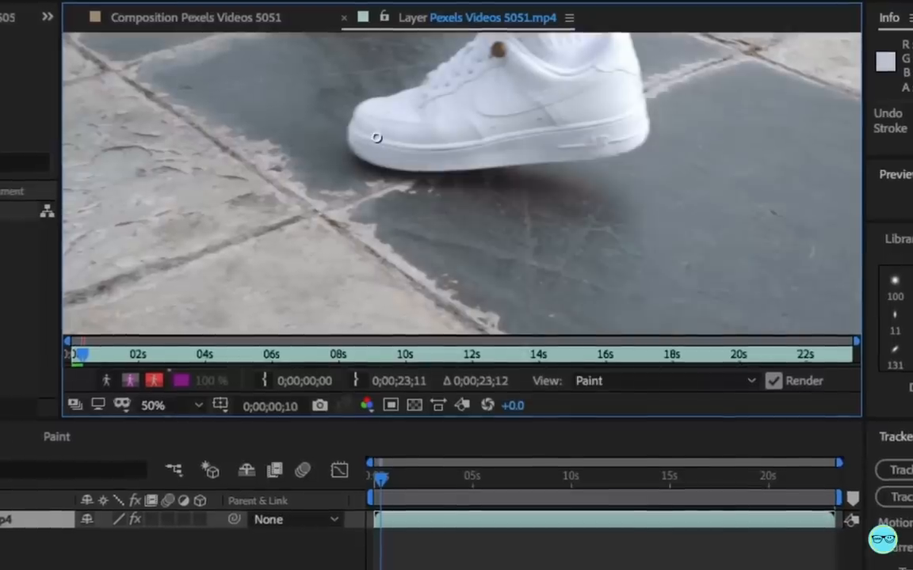
Paint a green brush stroke along the sneaker's sole in the Layer viewer
drag(377, 138, 377, 92)
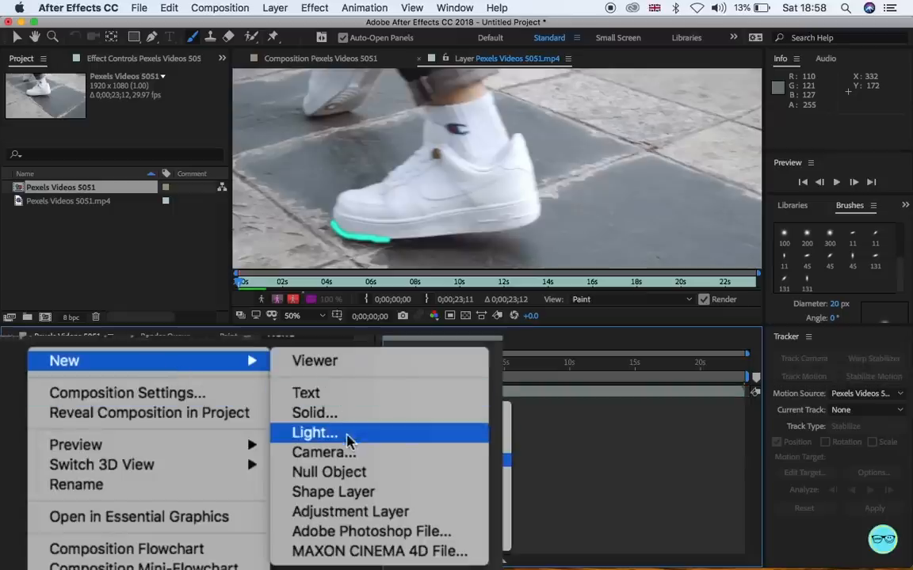
Create a black solid layer and reveal the clip's Paint effect brush strokes
click(314, 412)
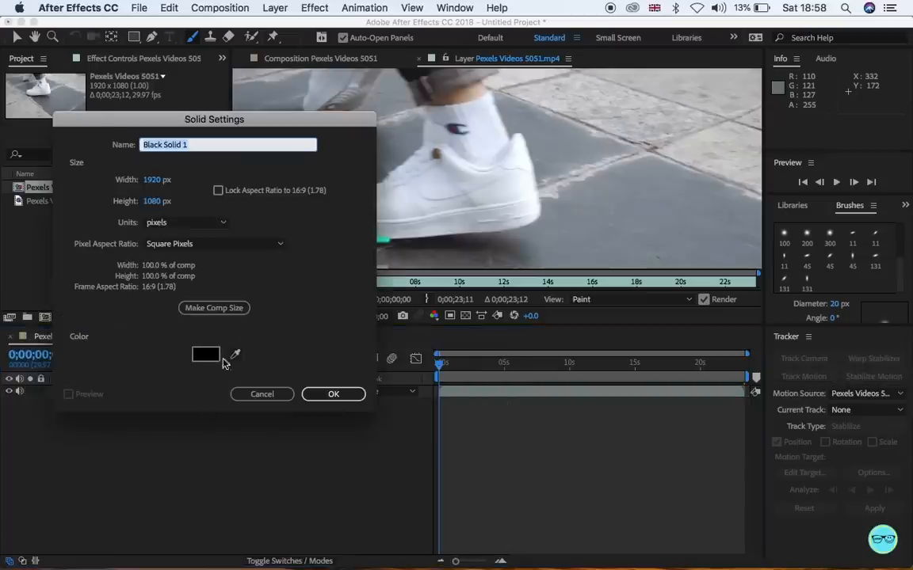
click(333, 393)
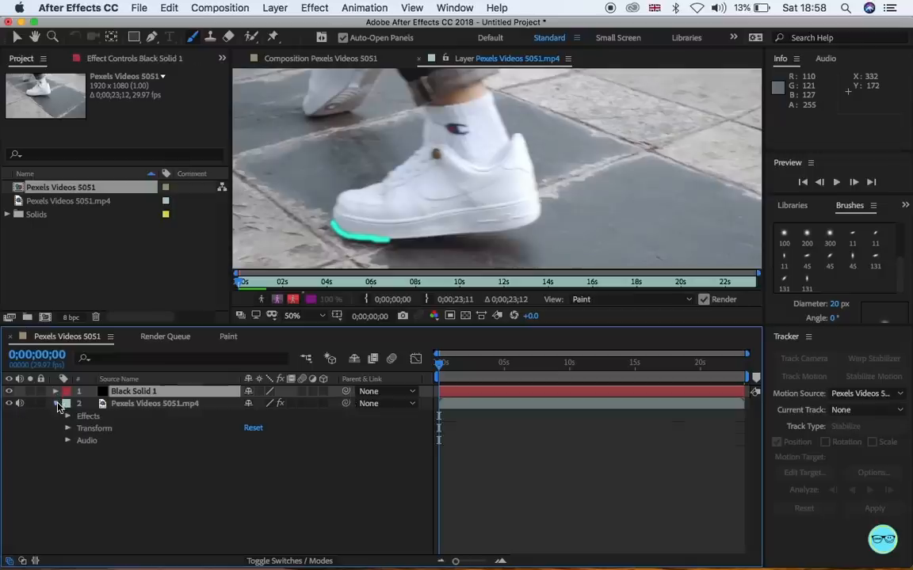
click(56, 404)
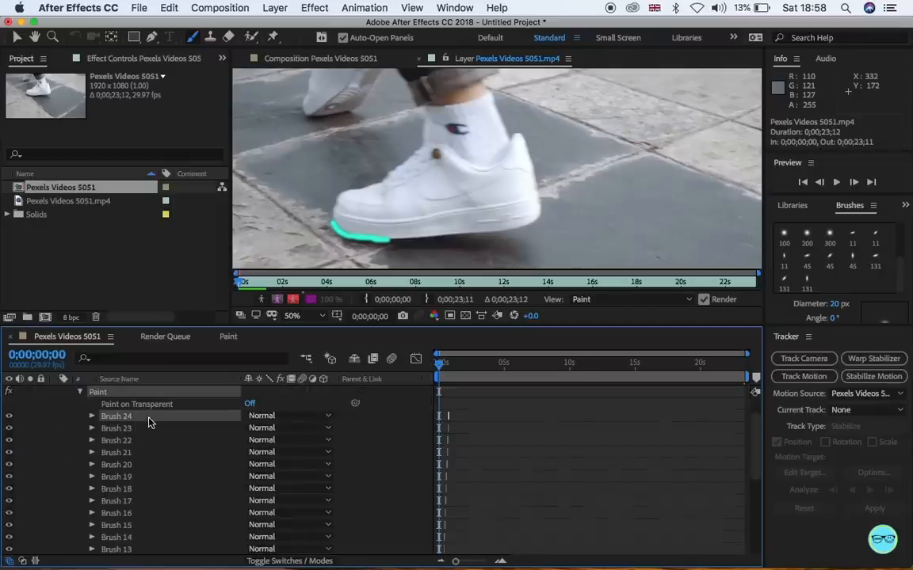
scroll(down, 3)
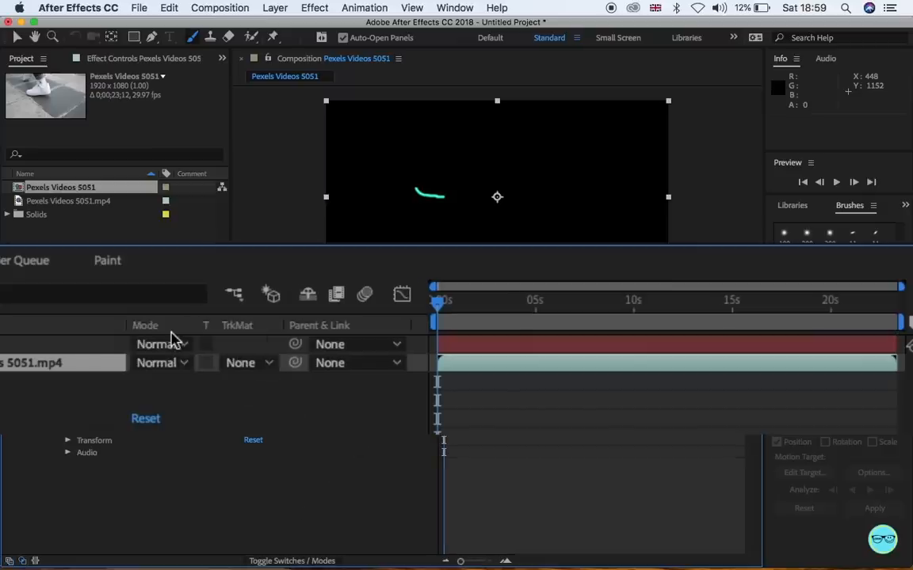
Blend the black solid in Screen mode and apply Stylize > Glow to it
click(159, 344)
text(glow)
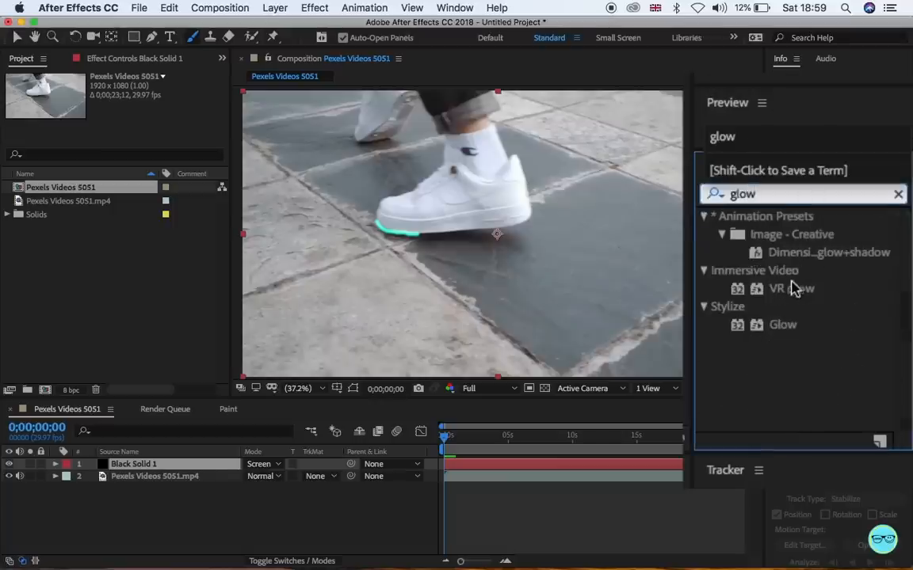
double_click(783, 325)
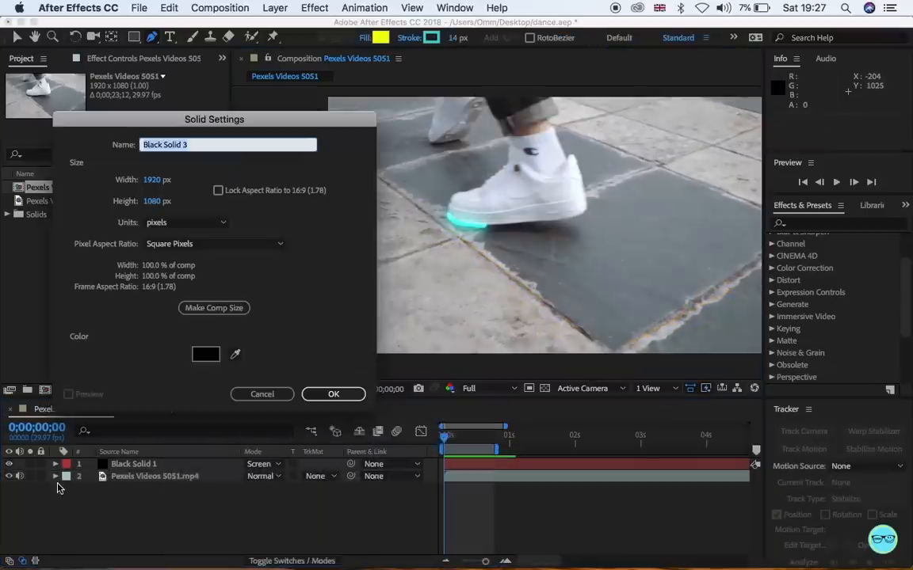
Confirm Solid Settings to create the Black Solid 3 layer
click(333, 393)
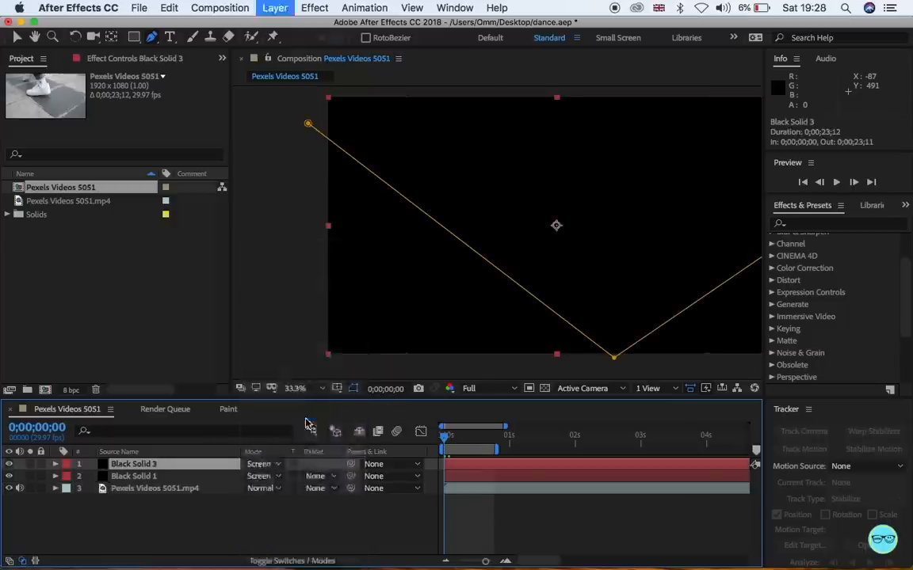
Apply the Stroke effect to Black Solid 3 and Easy Ease its animation keyframes
text(stro)
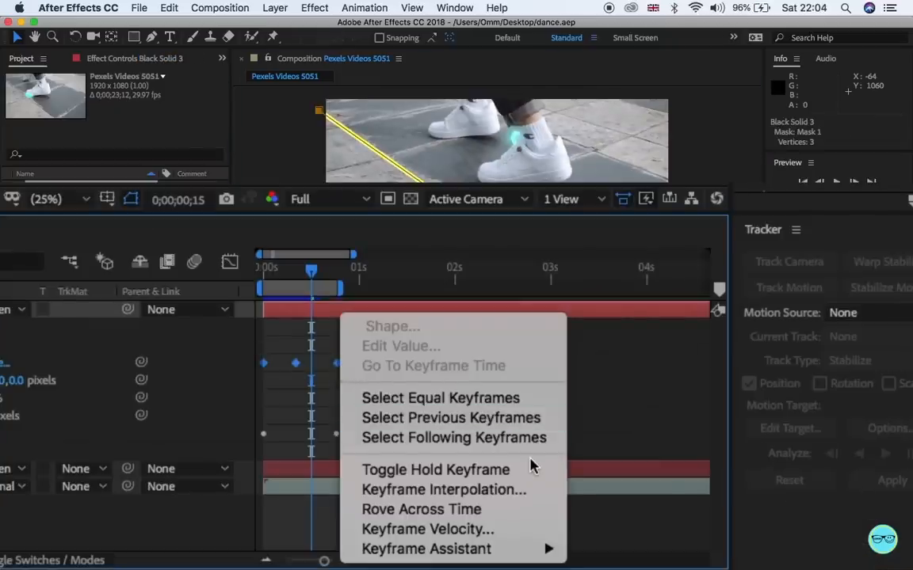
click(437, 469)
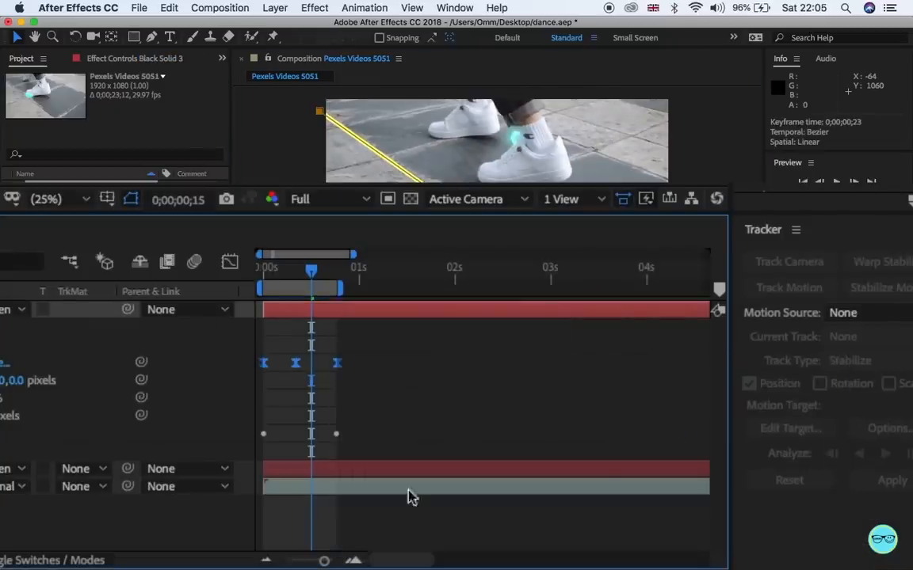